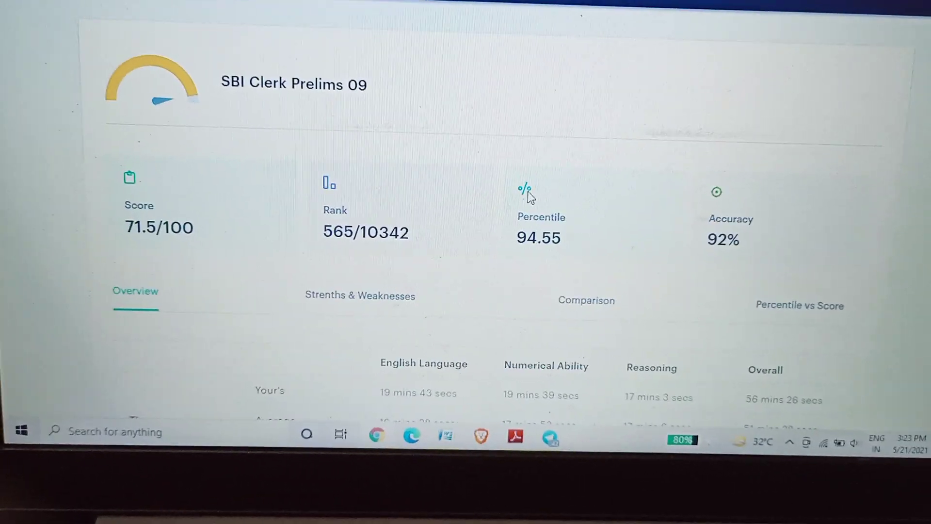
scroll(down, 3)
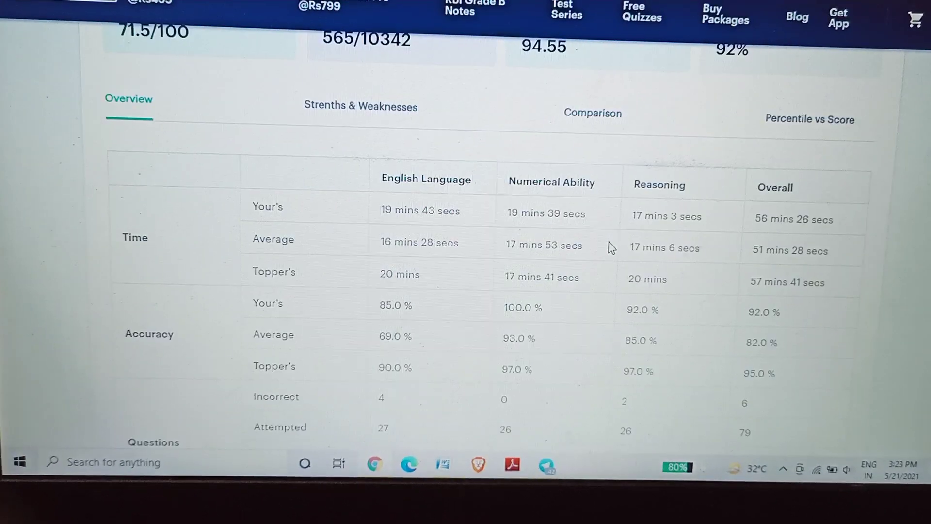
scroll(down, 3)
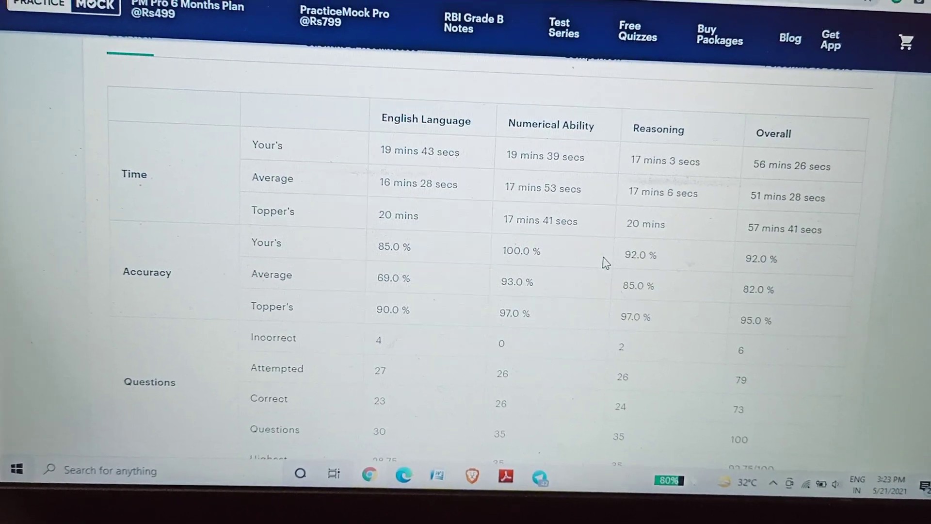
scroll(down, 3)
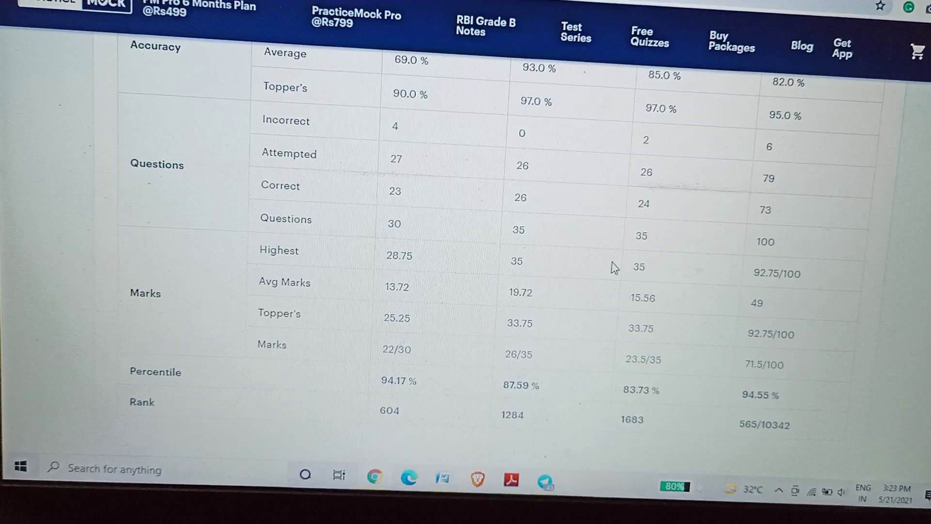